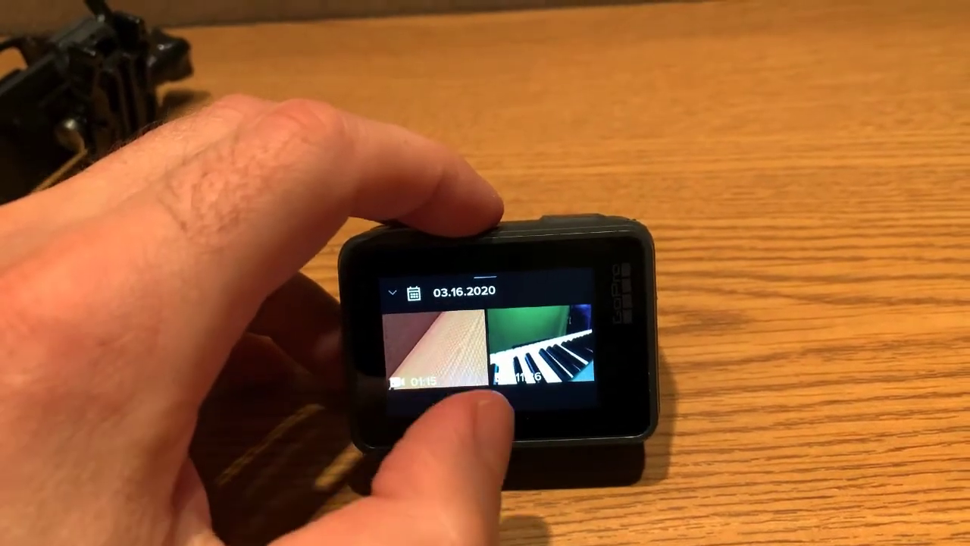
Open the 01:15 clip from the media gallery in playback view.
{"action": "left_click", "coordinate": [432, 356]}
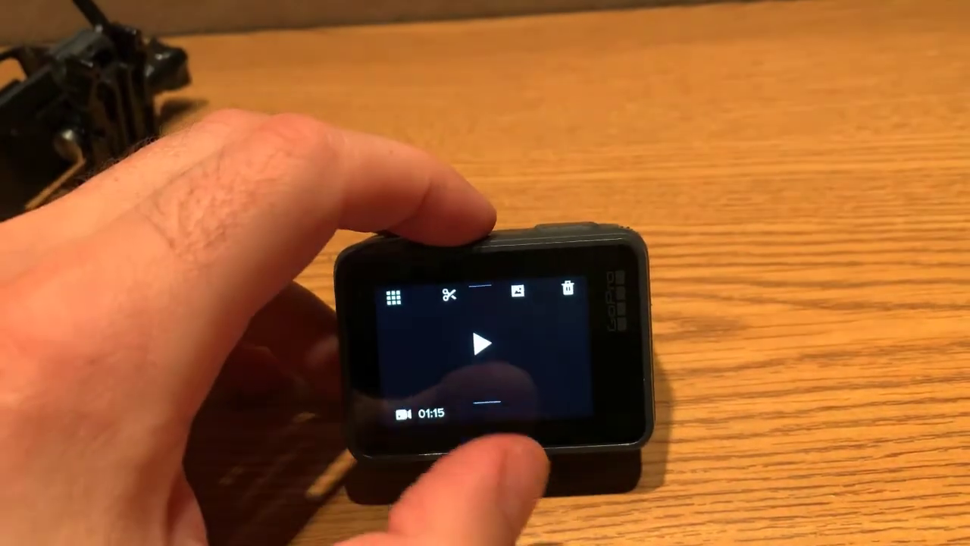
{"action": "left_click", "coordinate": [479, 345]}
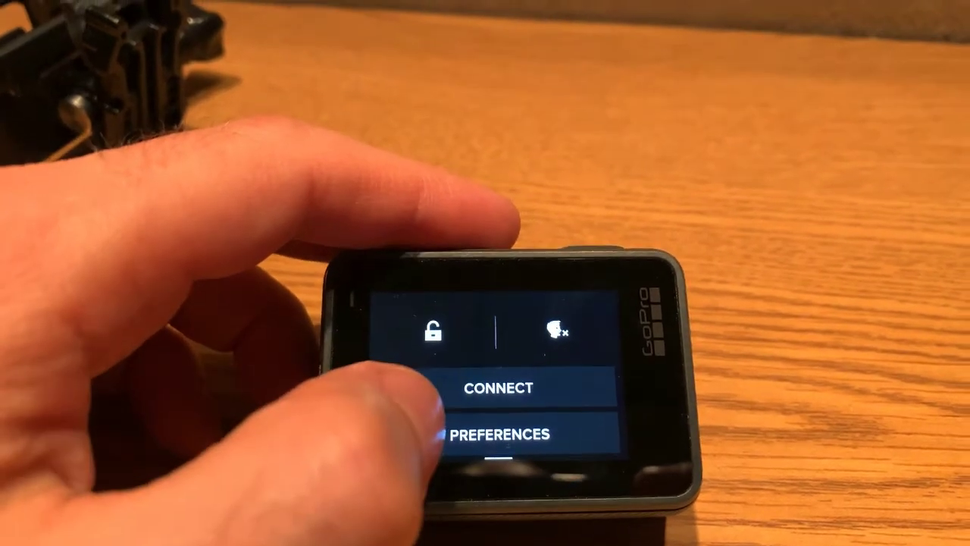
Open PREFERENCES from the swipe-down dashboard.
{"action": "left_click", "coordinate": [500, 434]}
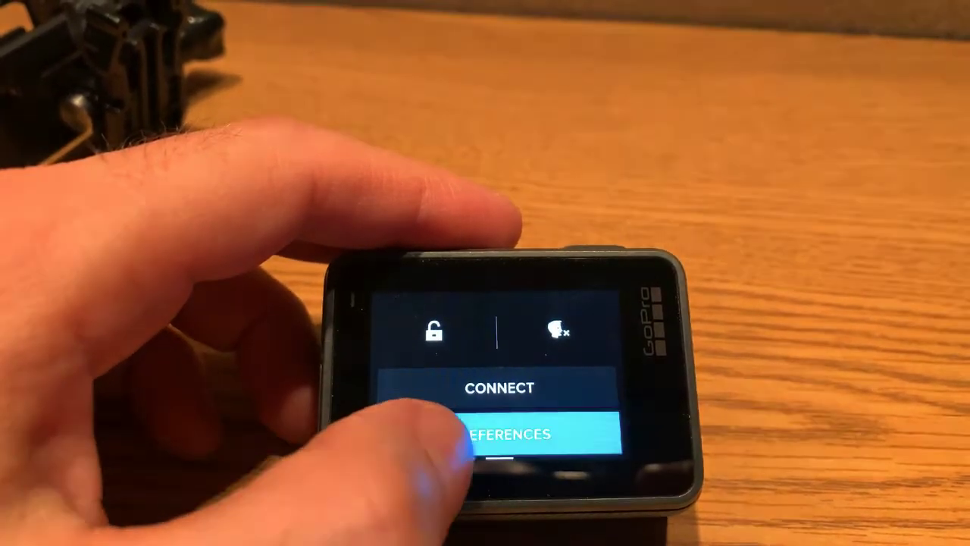
{"action": "left_click", "coordinate": [500, 434]}
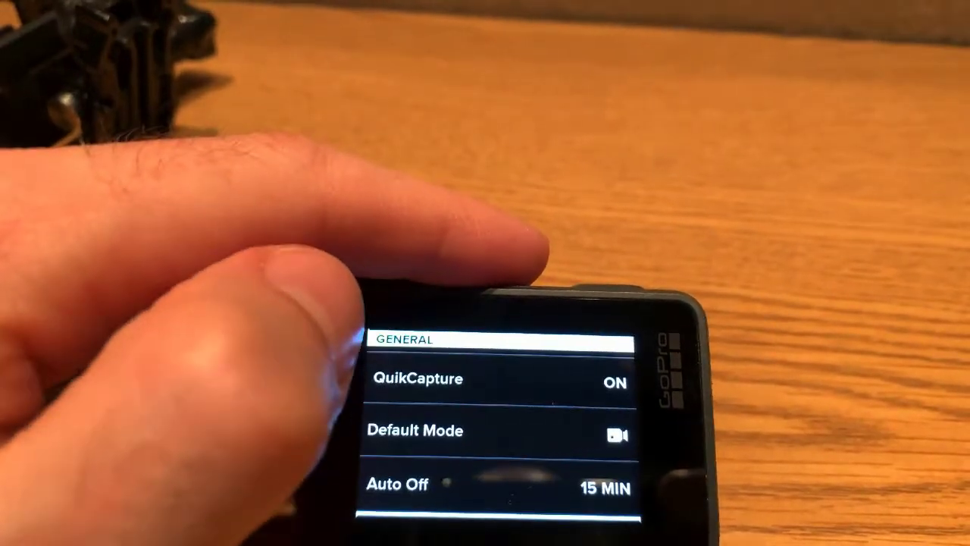
Scroll through the Preferences list past General into the Regional and I/O sections.
{"action": "scroll", "scroll_direction": "down", "scroll_amount": 3}
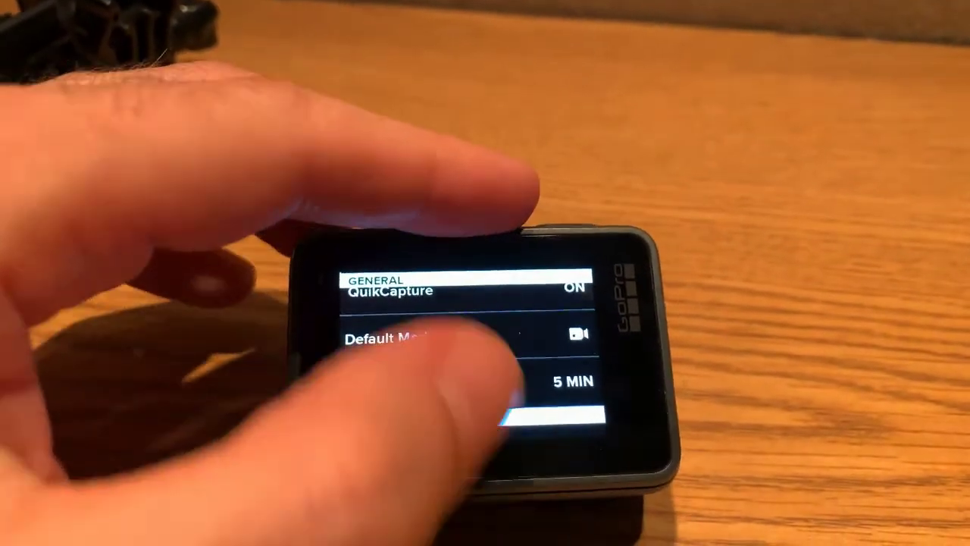
{"action": "scroll", "scroll_direction": "down", "scroll_amount": 3}
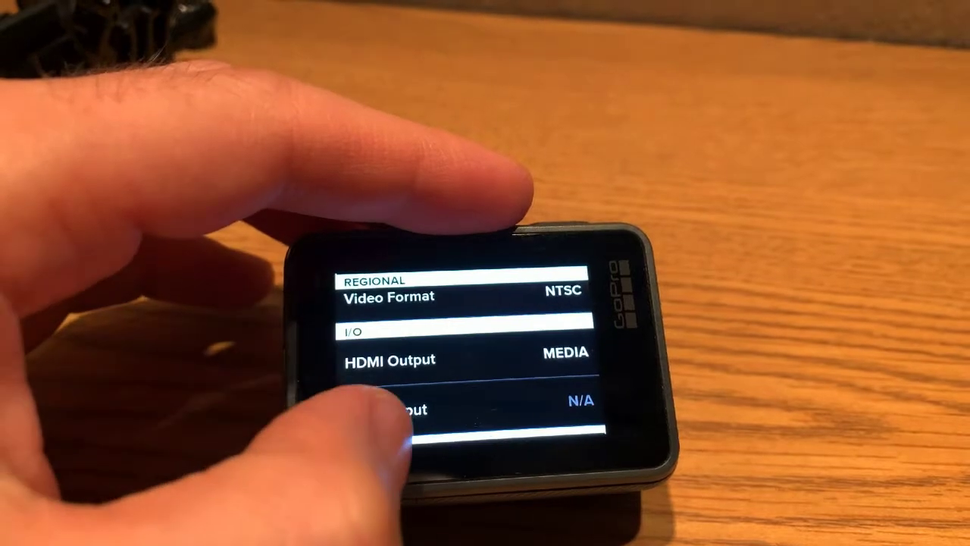
{"action": "scroll", "scroll_direction": "down", "scroll_amount": 3}
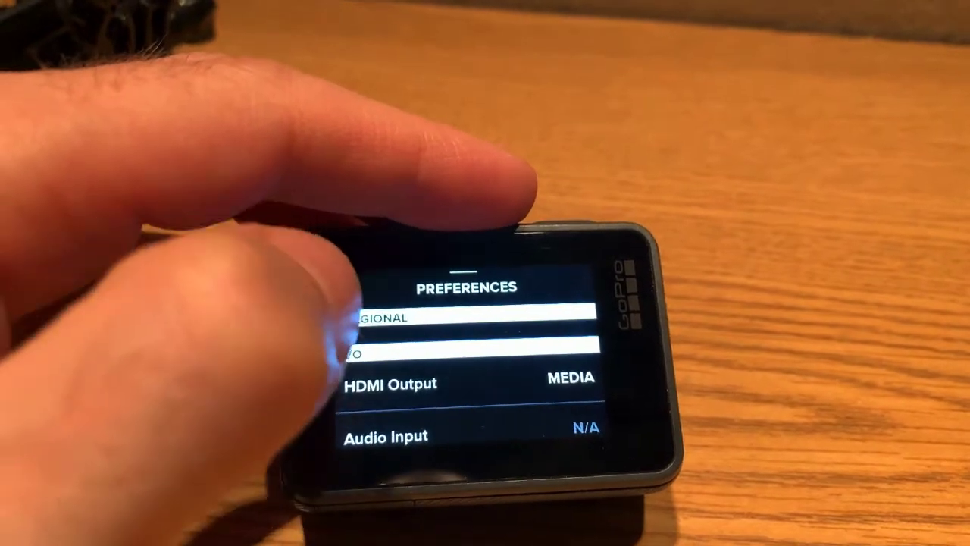
{"action": "scroll", "scroll_direction": "down", "scroll_amount": 3}
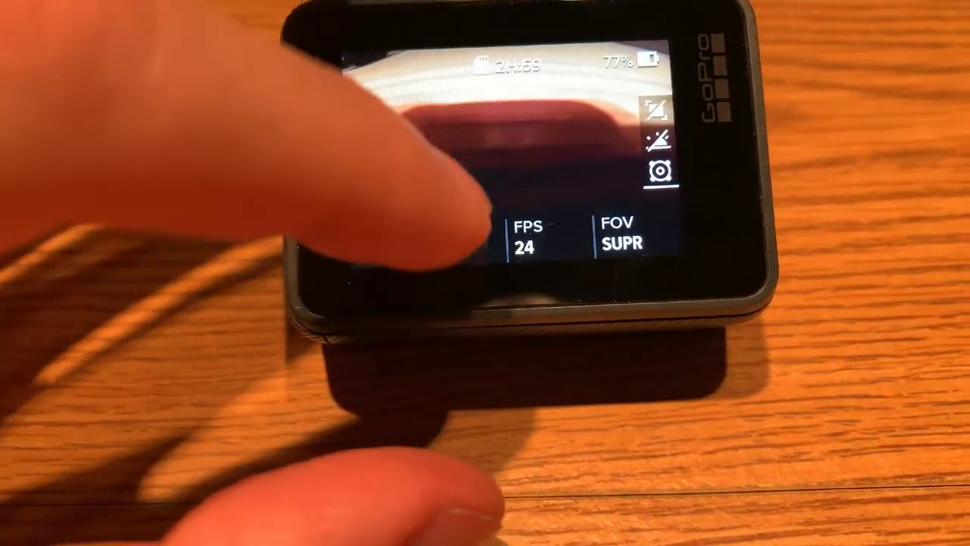
Review resolutions keeping 4K, return to preview, then bring up the Field of View options.
{"action": "left_click", "coordinate": [500, 175]}
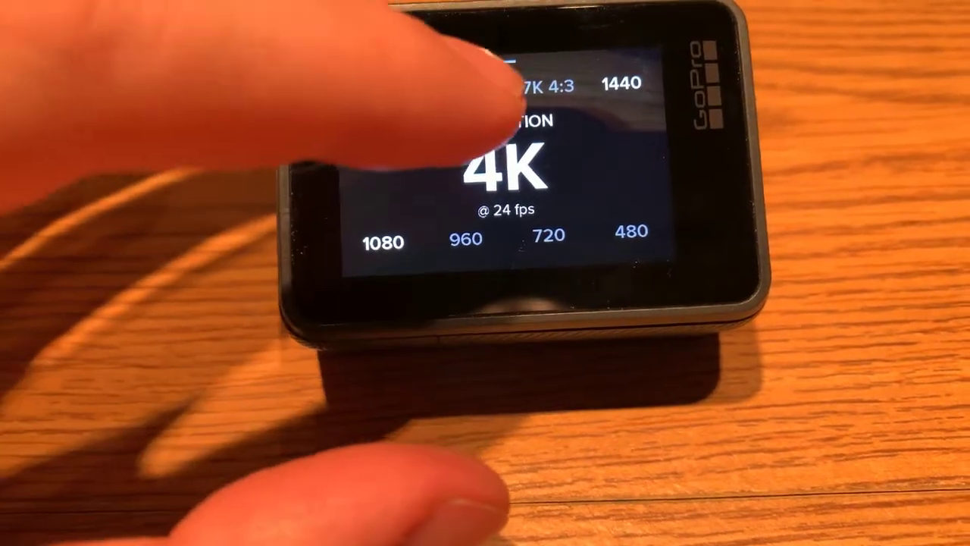
{"action": "left_click", "coordinate": [500, 167]}
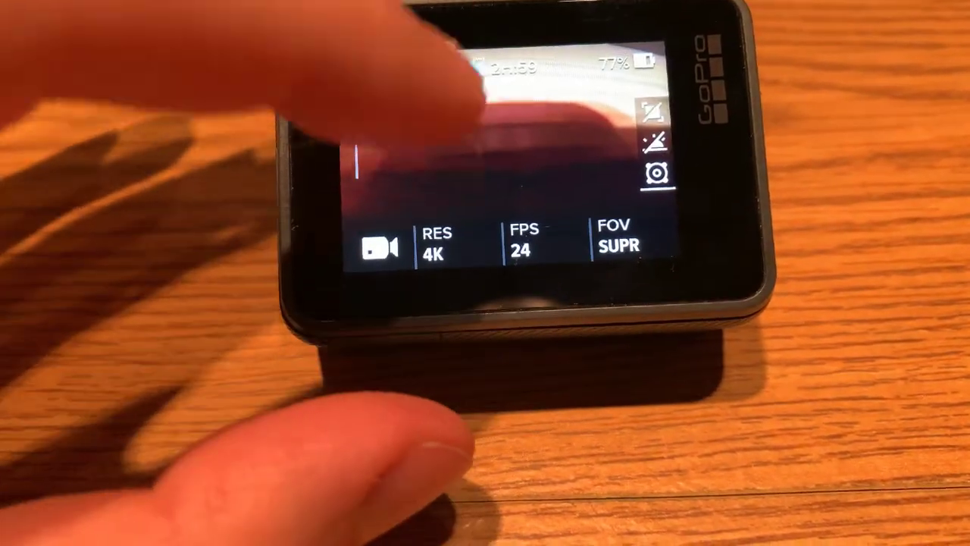
{"action": "left_click", "coordinate": [436, 247]}
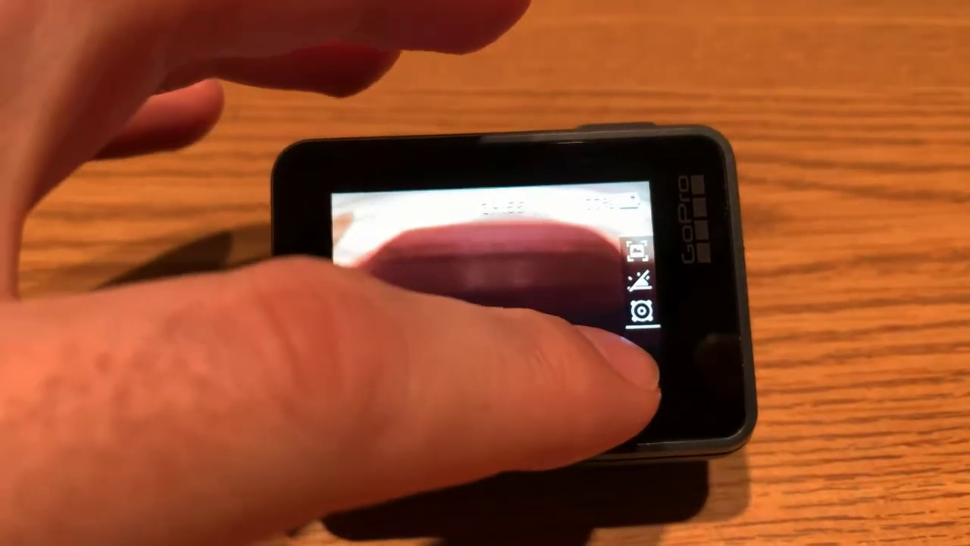
{"action": "left_click", "coordinate": [642, 311]}
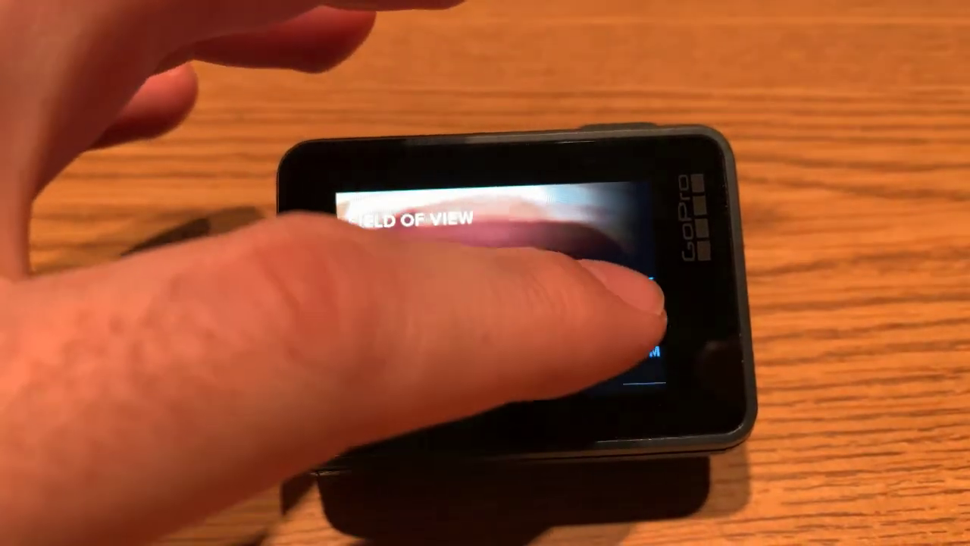